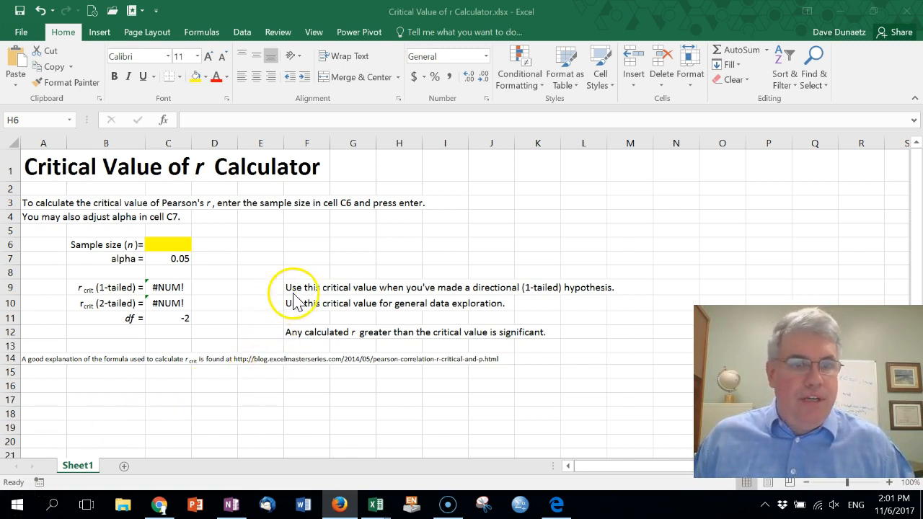
{"action": "mouse_move", "coordinate": [473, 231]}
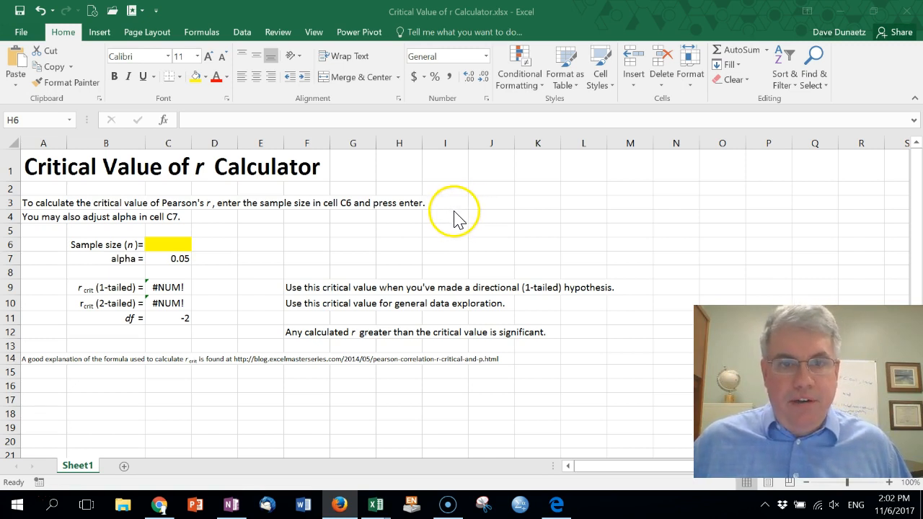
{"action": "mouse_move", "coordinate": [204, 248]}
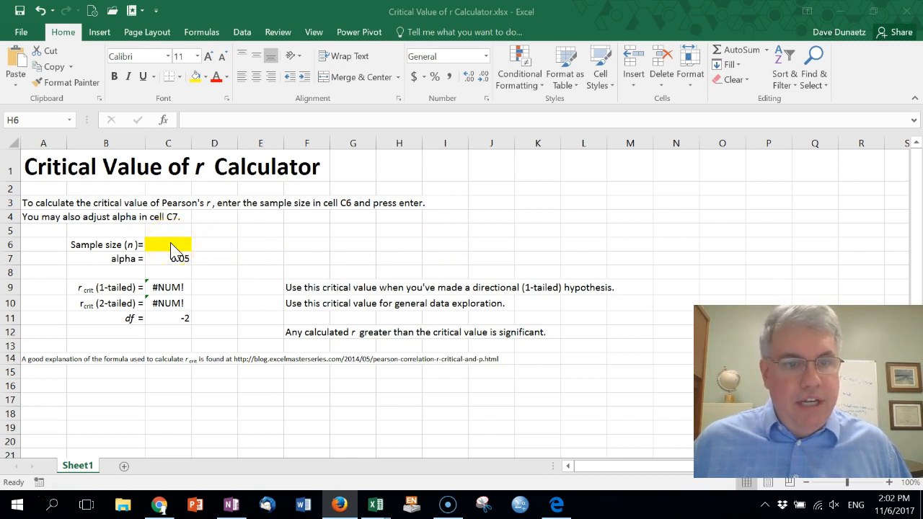
- Enter sample size 150 in the yellow cell C6, giving r 0.1348 (1-tailed), 0.1603 (2-tailed), df 148
{"action": "left_click", "coordinate": [167, 245]}
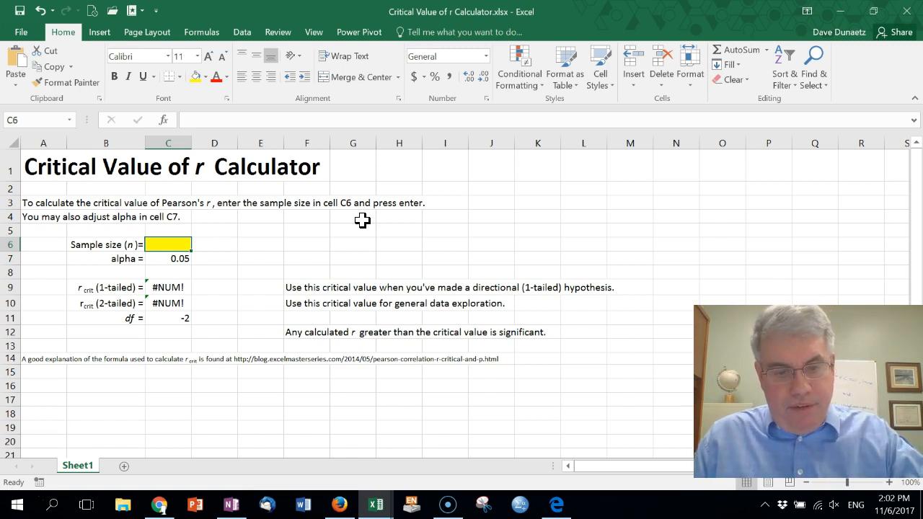
{"action": "type", "text": "150"}
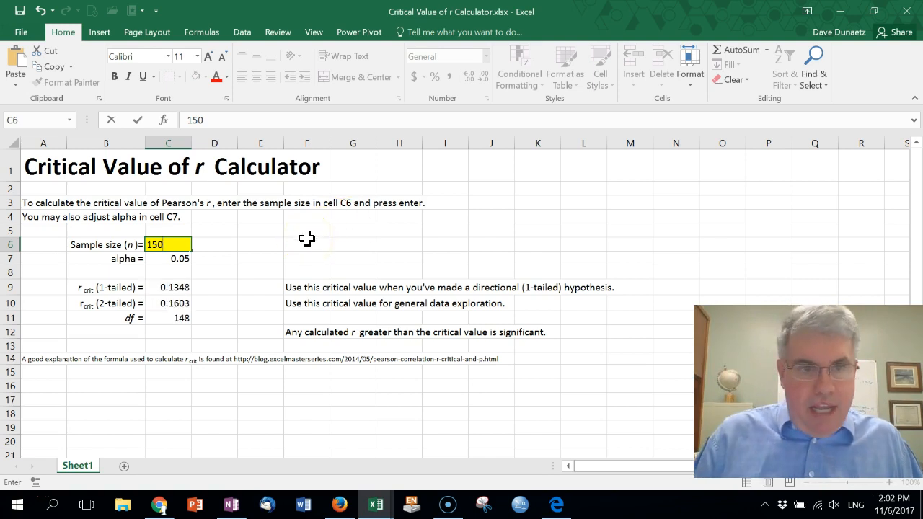
{"action": "key", "text": "enter"}
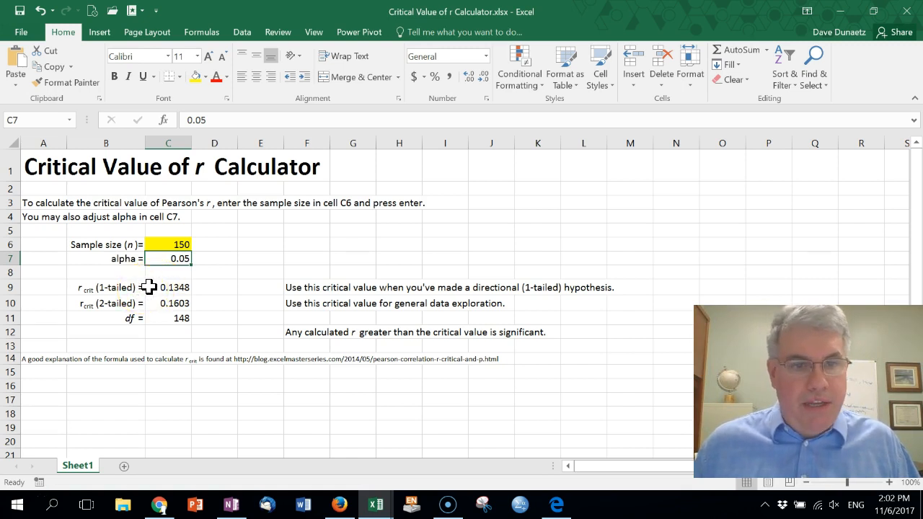
{"action": "mouse_move", "coordinate": [214, 288]}
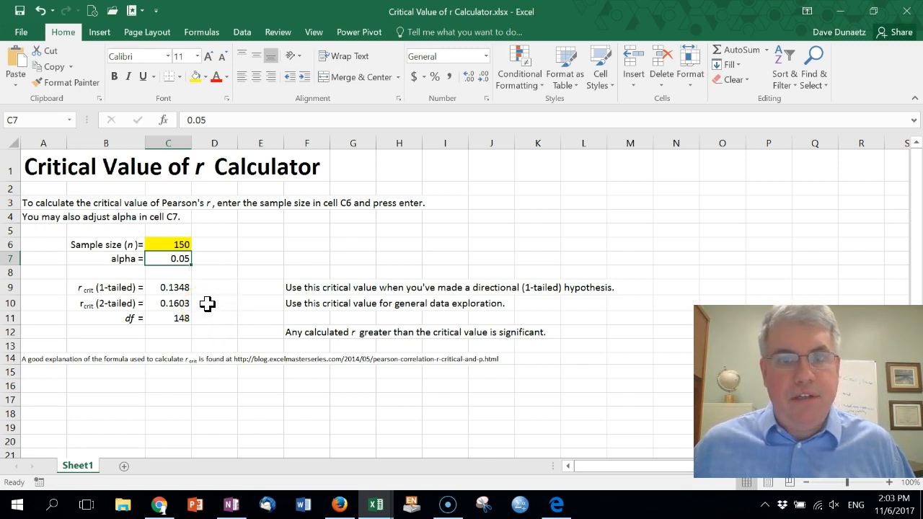
{"action": "mouse_move", "coordinate": [211, 306]}
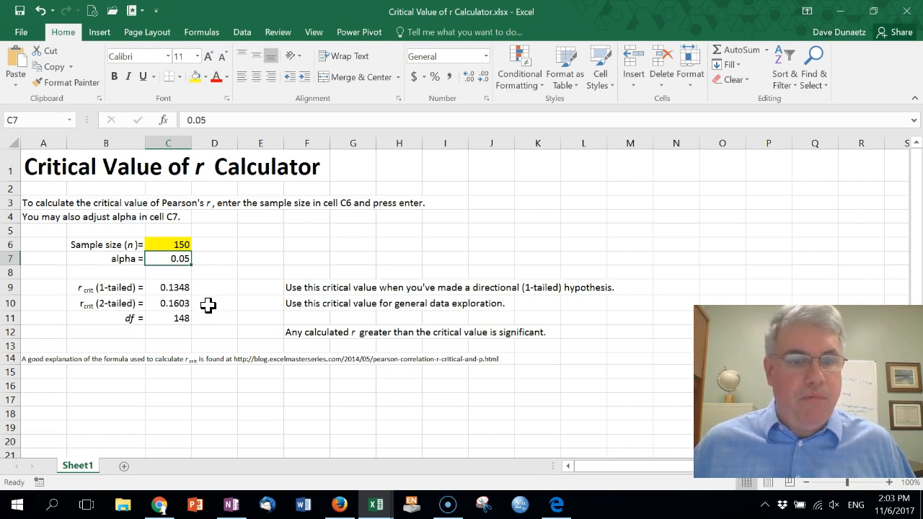
{"action": "mouse_move", "coordinate": [219, 303]}
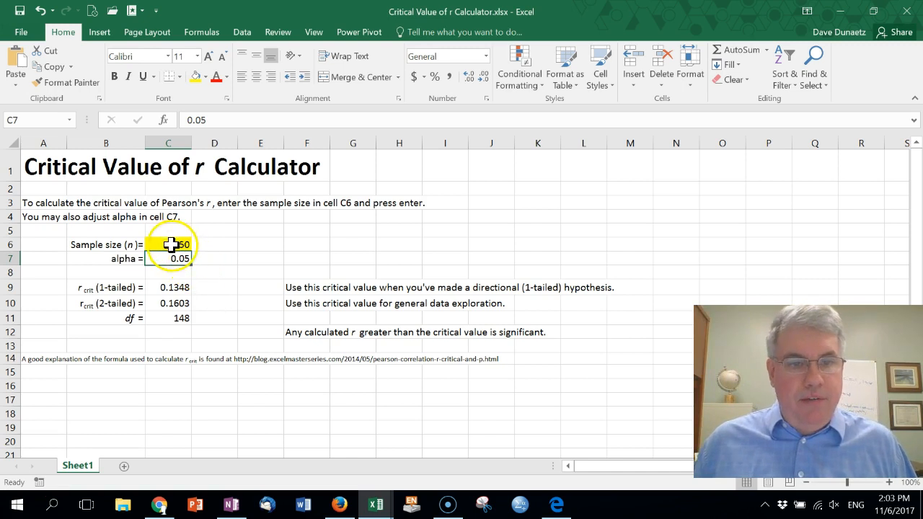
- Enter sample size 200 in C6, giving r 0.1166 (1-tailed), 0.1388 (2-tailed), df 198
{"action": "type", "text": "200"}
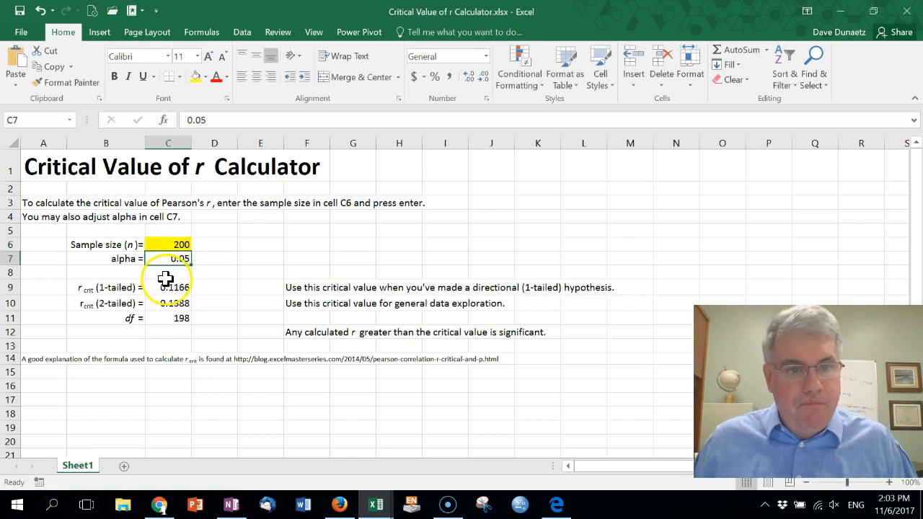
{"action": "mouse_move", "coordinate": [205, 288]}
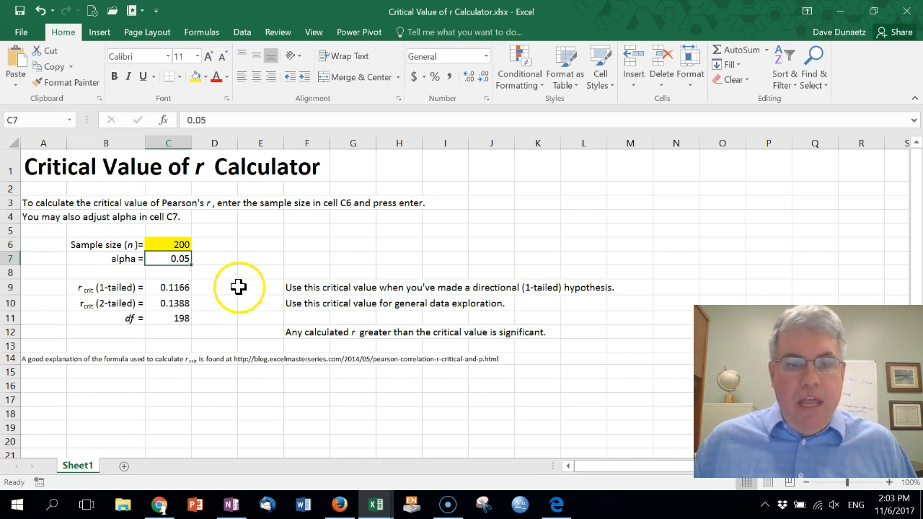
{"action": "mouse_move", "coordinate": [283, 306]}
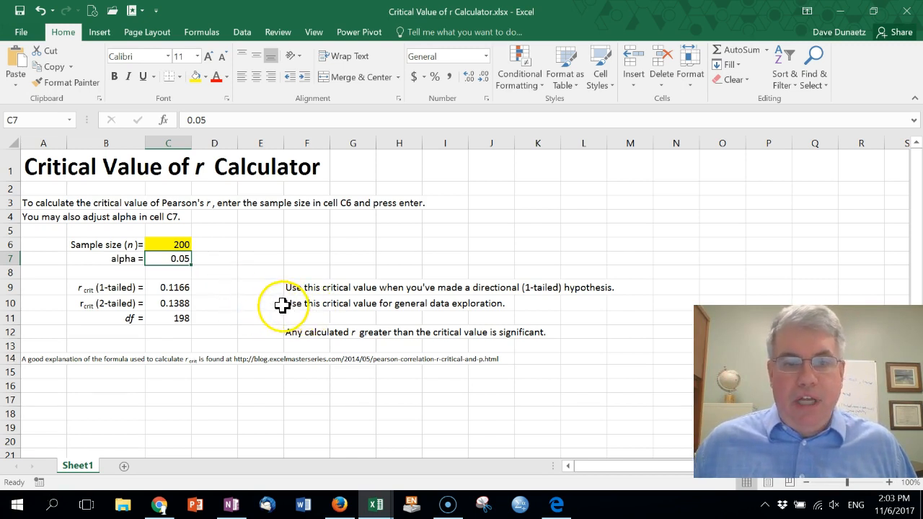
{"action": "mouse_move", "coordinate": [266, 297]}
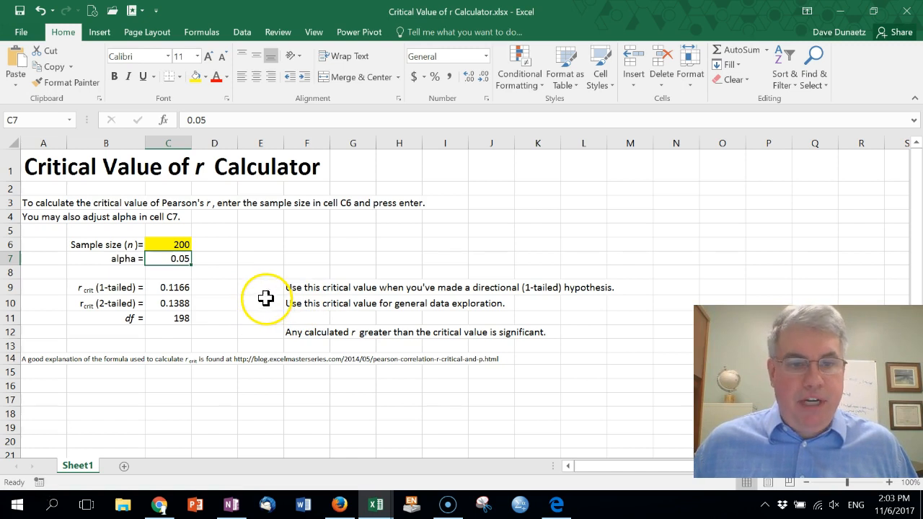